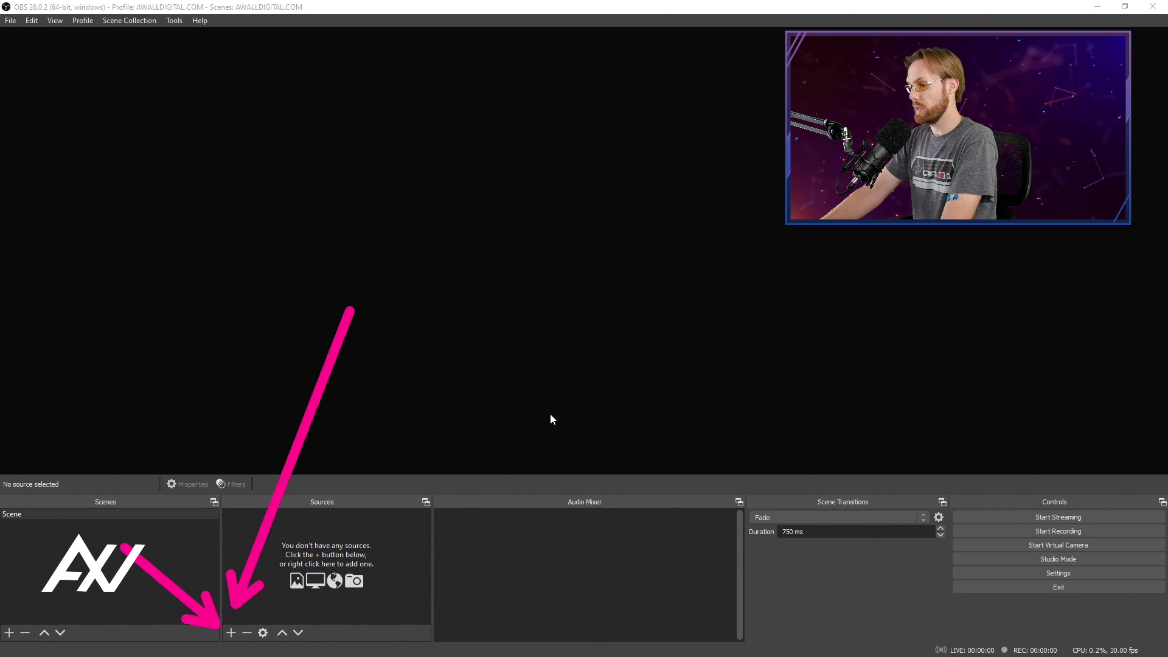
mouse_move(555, 382)
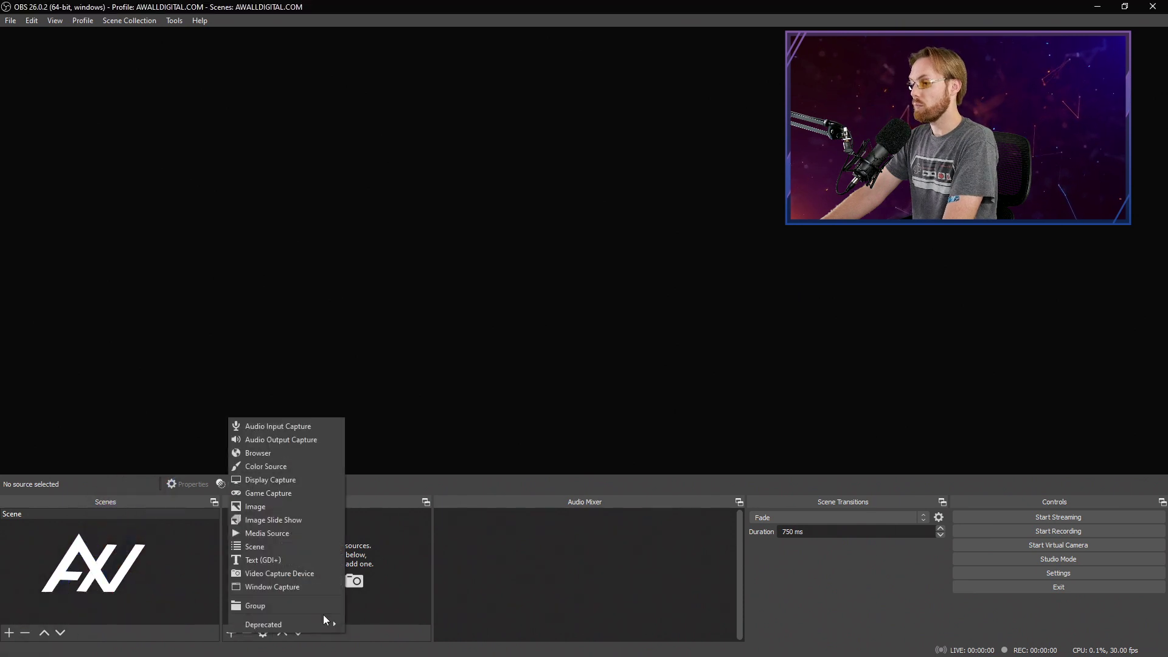
mouse_move(254, 507)
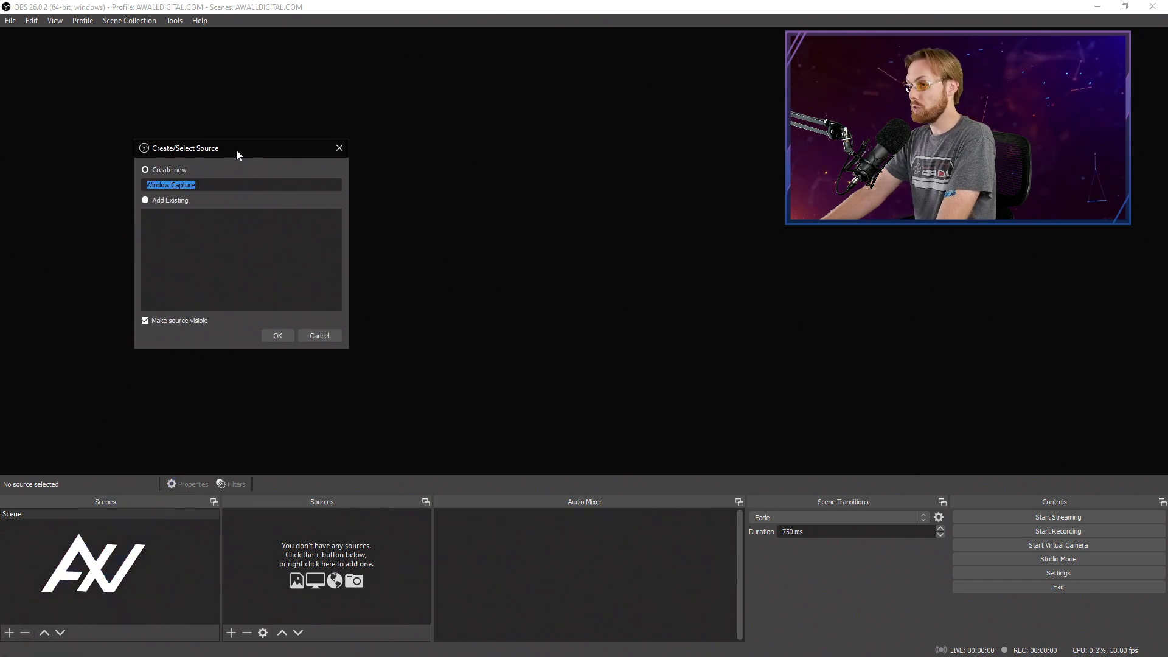
Name the new capture source 'Google Slides', leaving it set to visible
type("Google Slides")
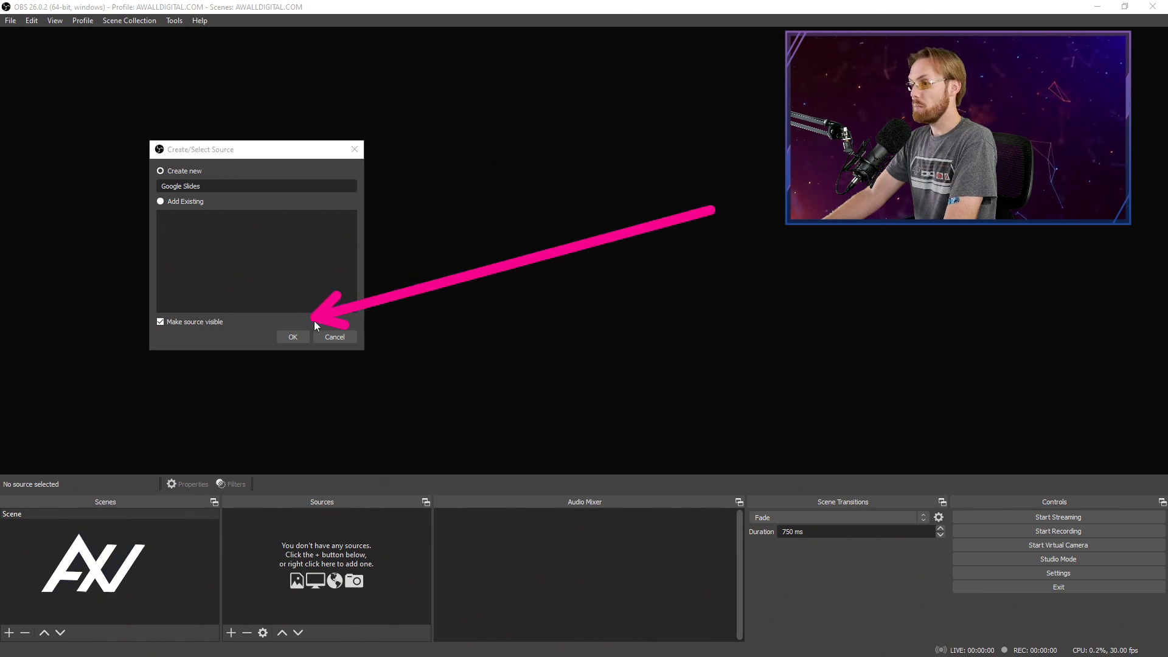
mouse_move(668, 240)
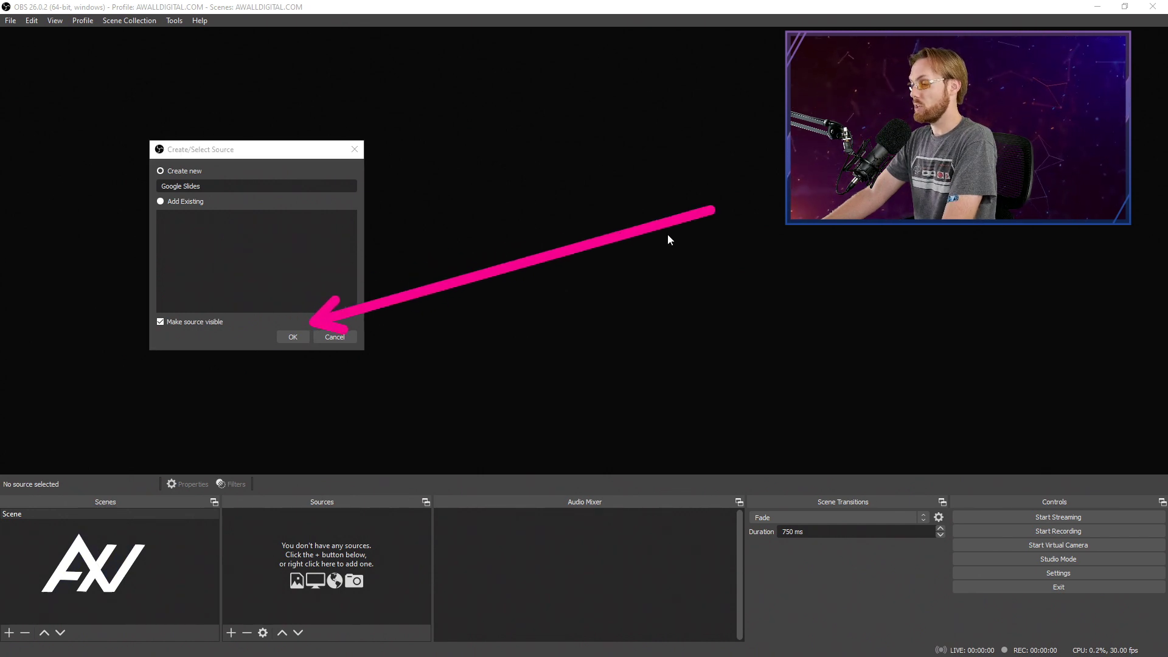
mouse_move(775, 223)
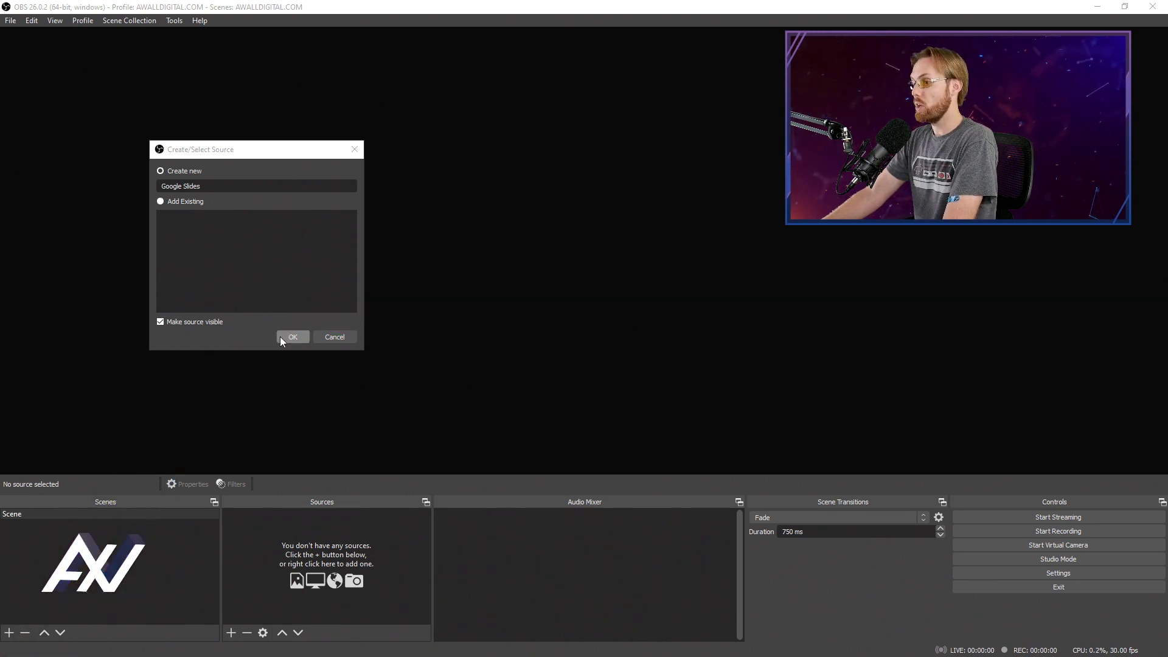
Create the source and target the chrome.exe General presentation window for capture
left_click(293, 337)
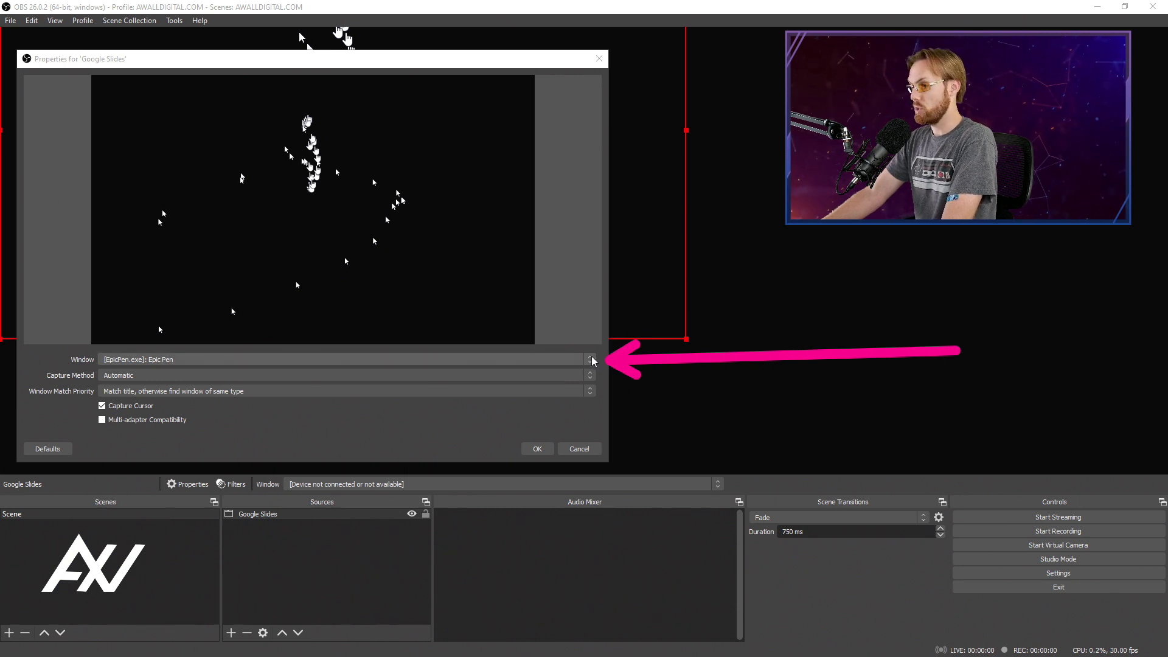
left_click(589, 359)
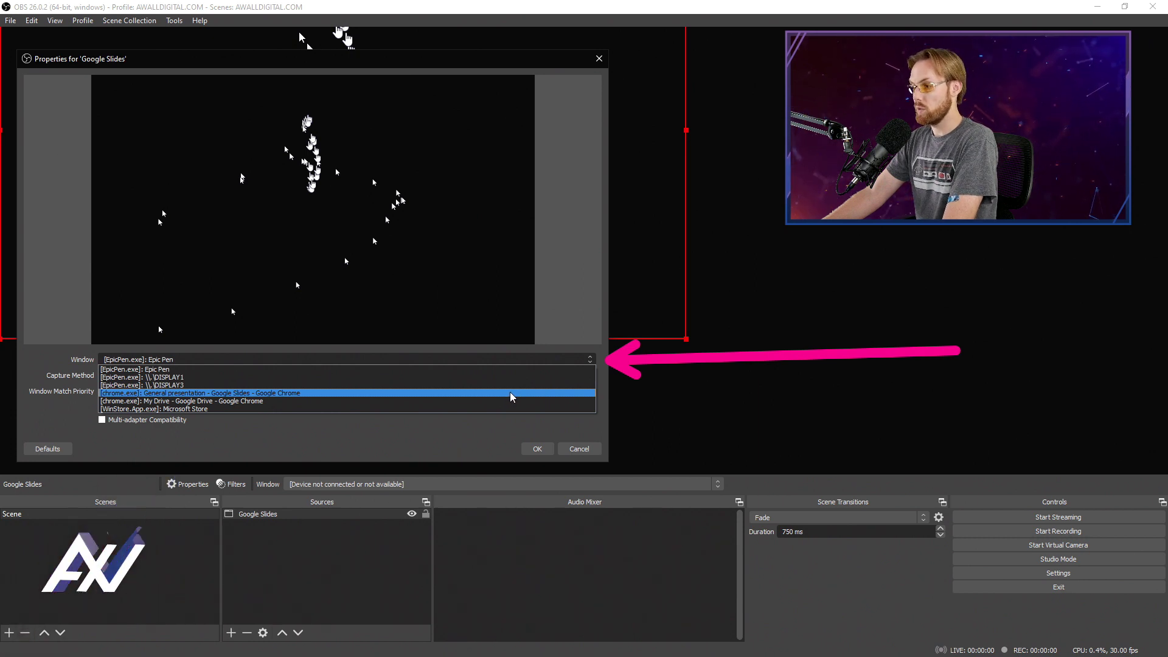
left_click(201, 393)
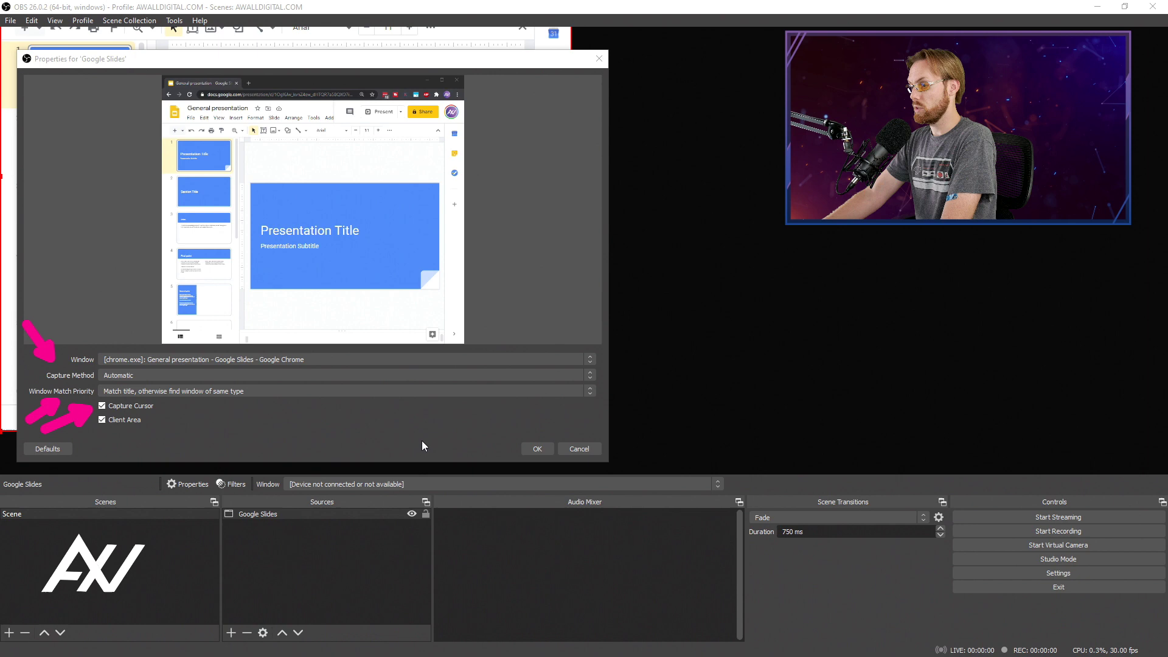
mouse_move(629, 445)
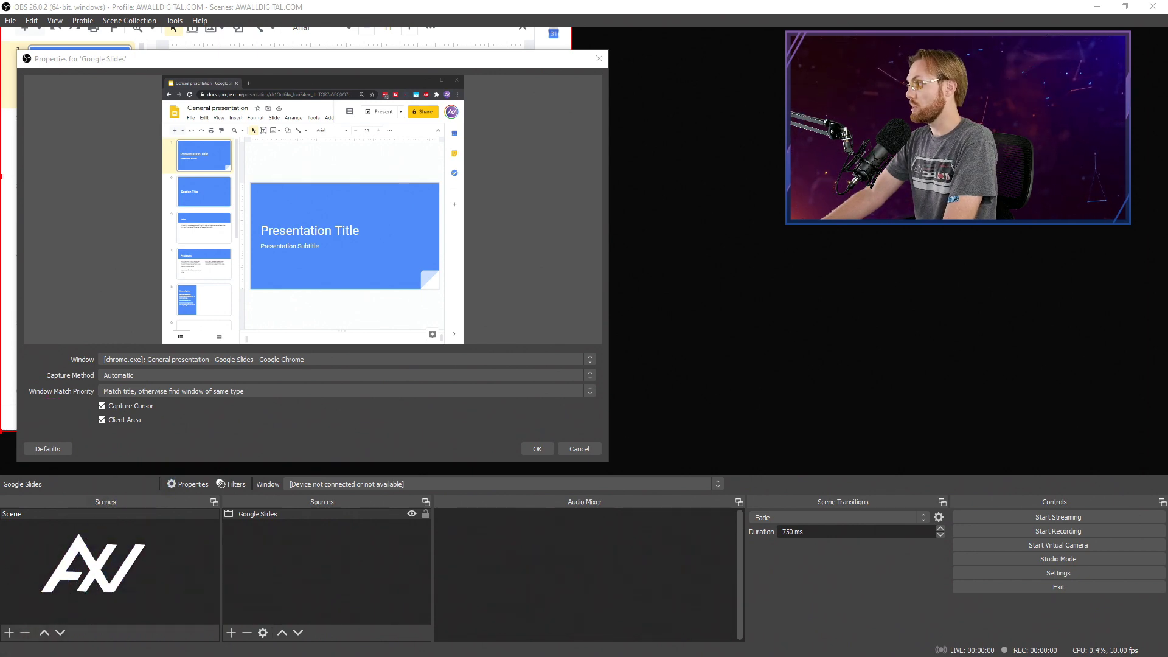
Confirm the capture settings so the slides show on the canvas, then bring Chrome forward
left_click(536, 449)
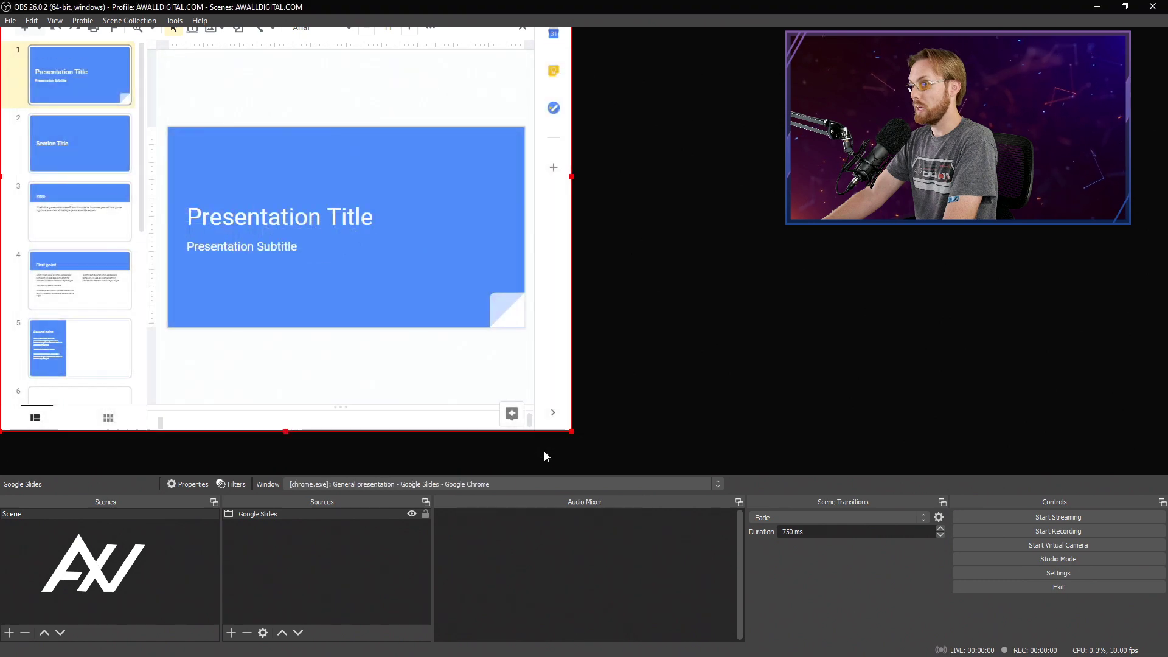
mouse_move(720, 271)
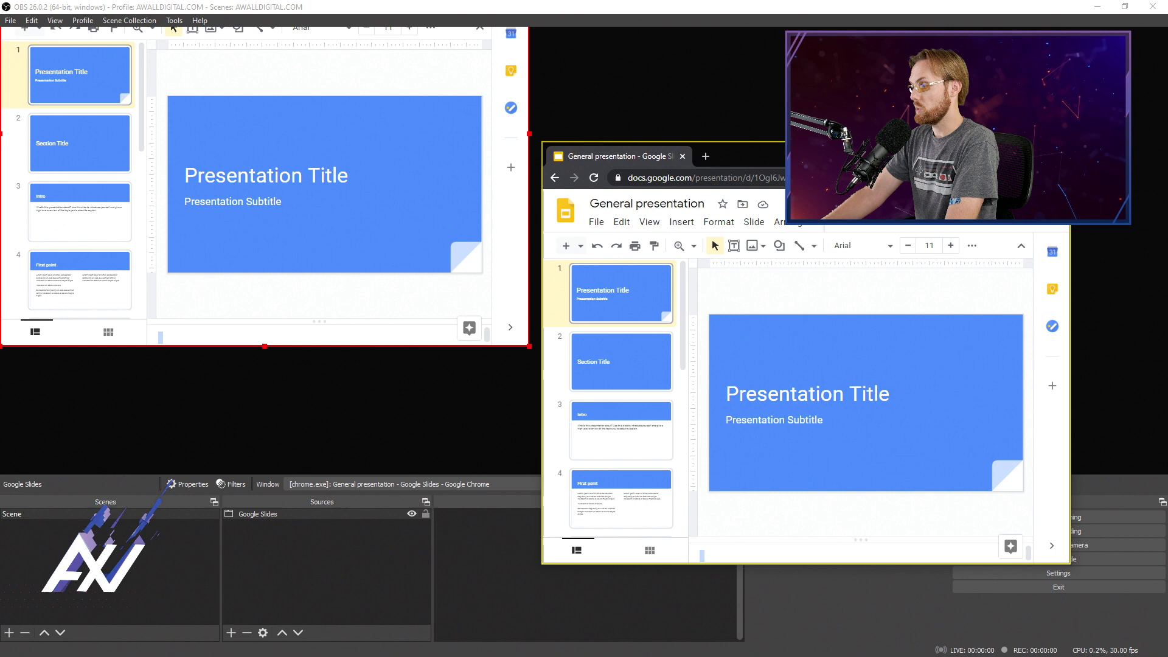
left_click_drag(655, 156, 415, 186)
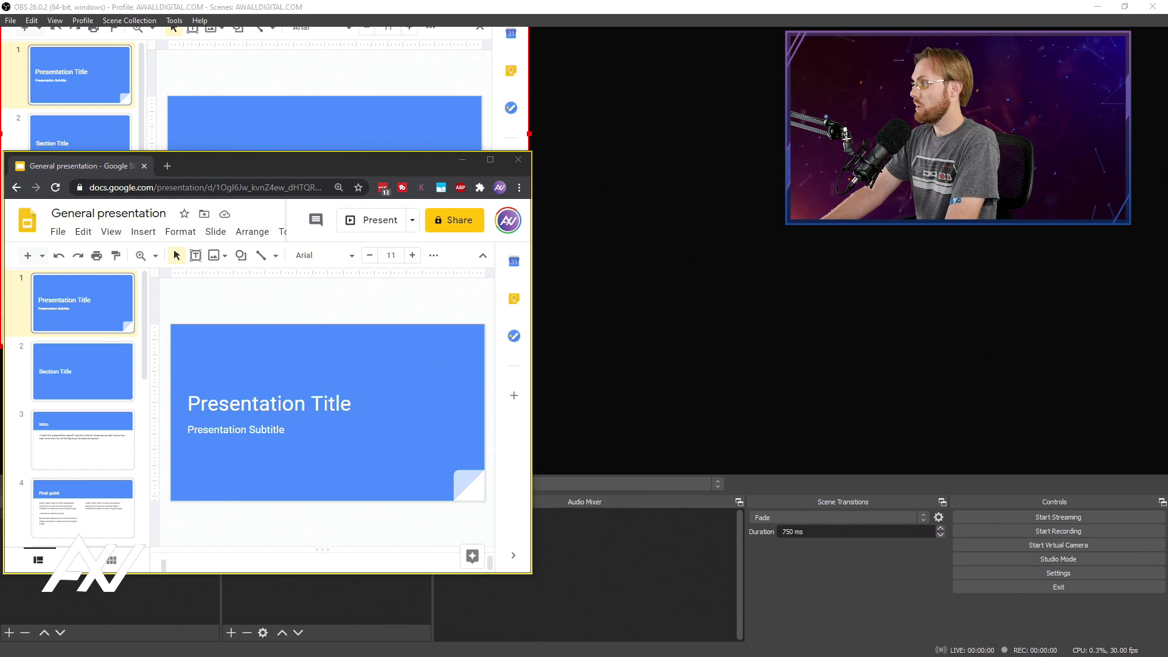
Start recording in OBS and present the Slides deck full screen through to the Final point slide
left_click(1058, 531)
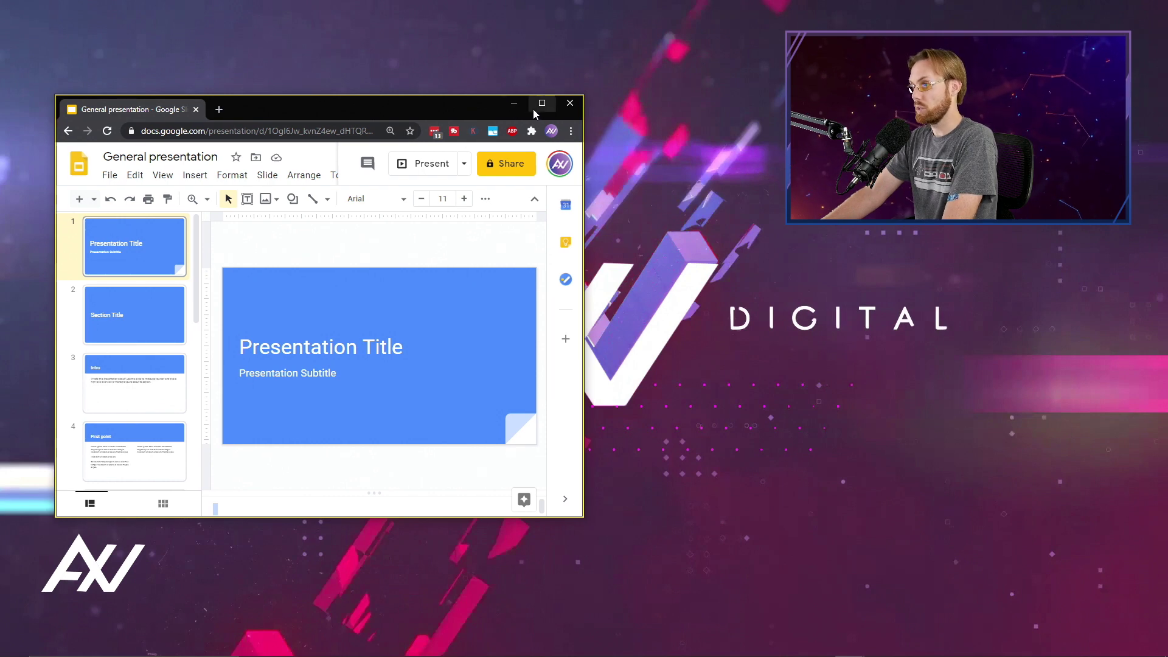
left_click(430, 163)
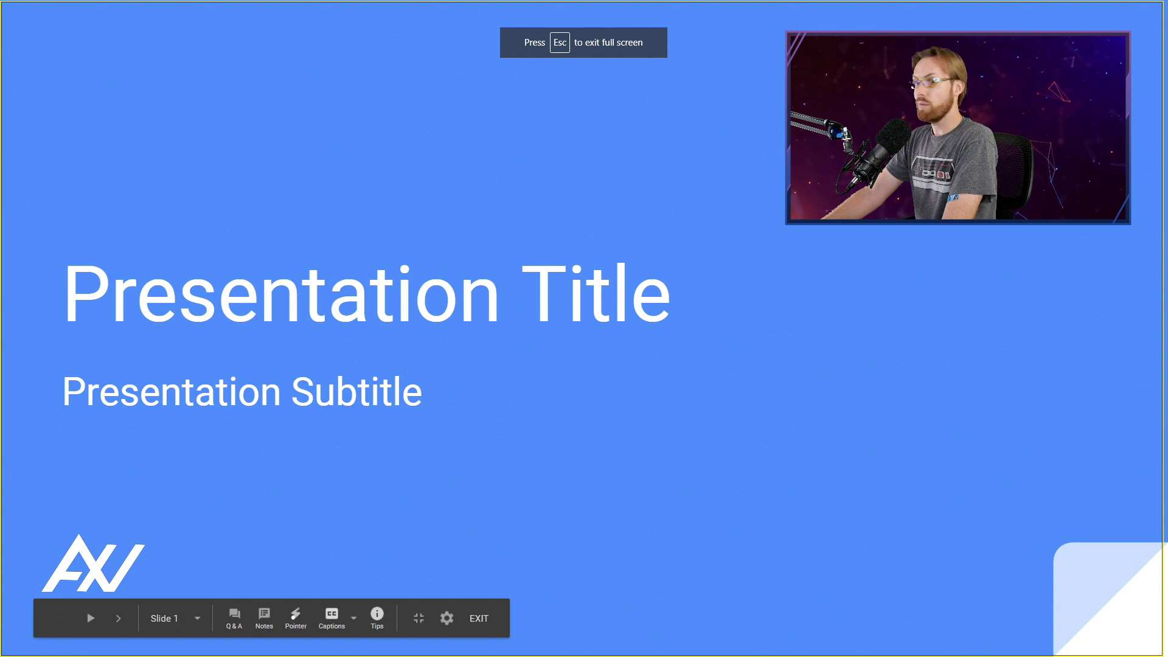
left_click_drag(410, 164, 22, 197)
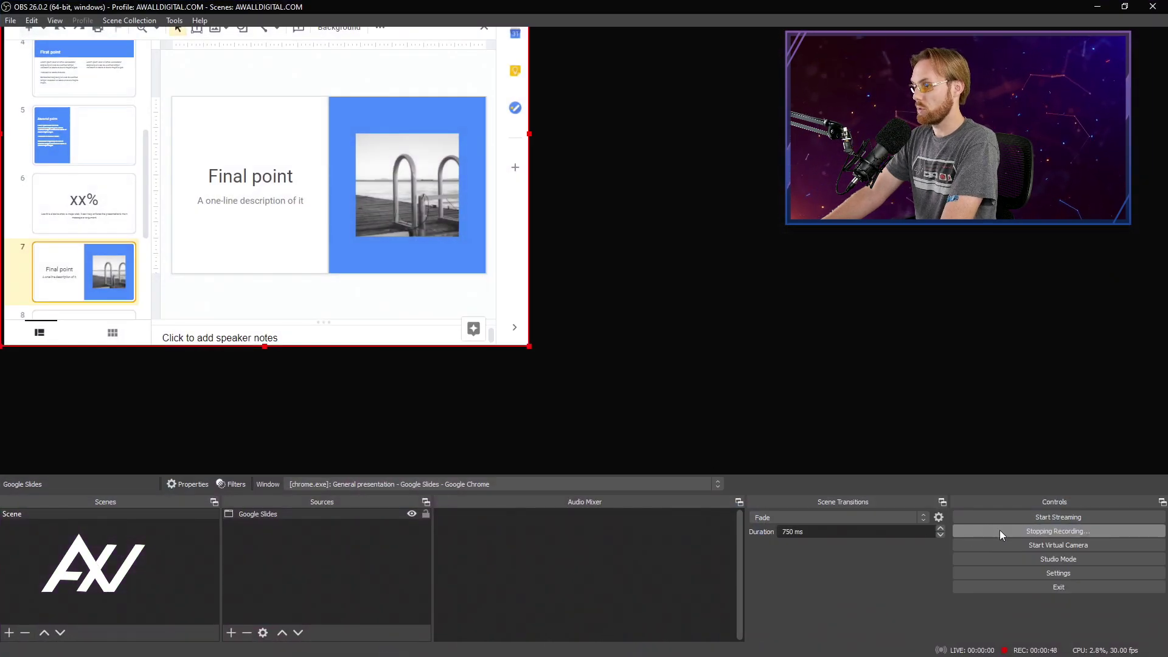
Stop the OBS recording of the slides
left_click(1057, 530)
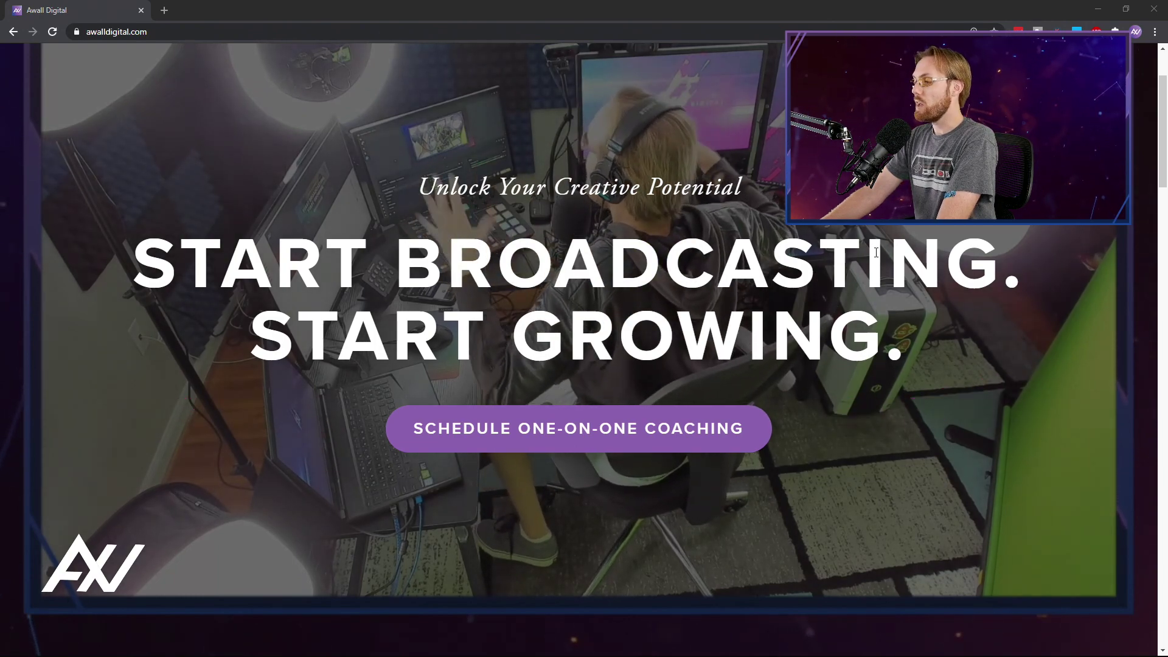
left_click(577, 429)
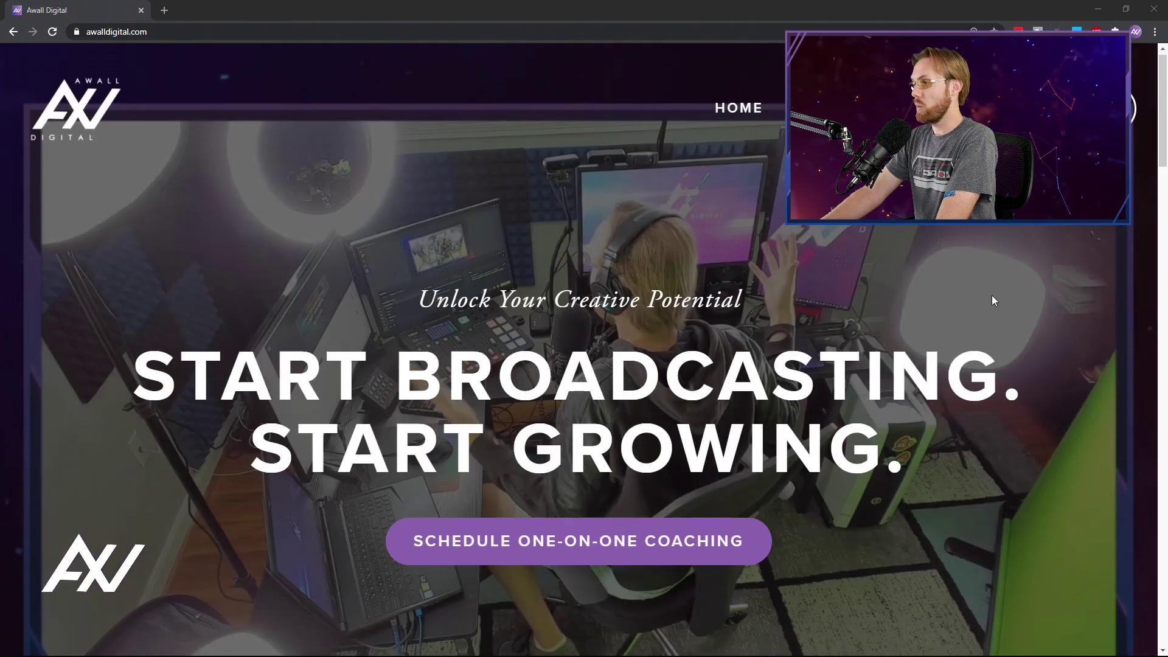
scroll("down", 3)
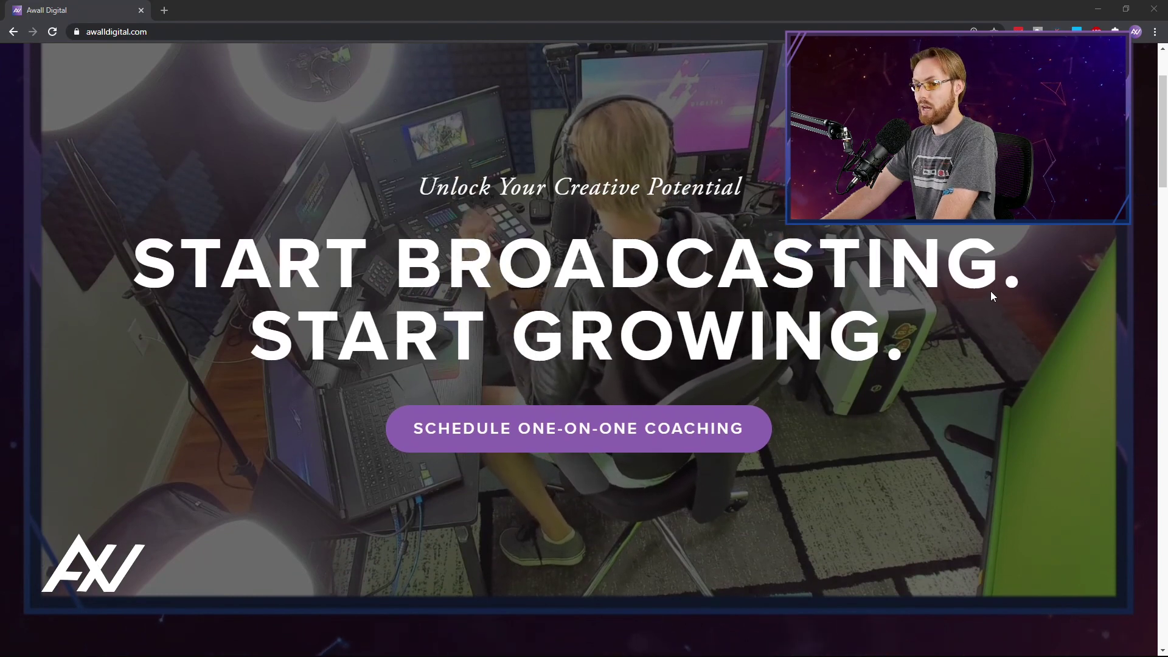